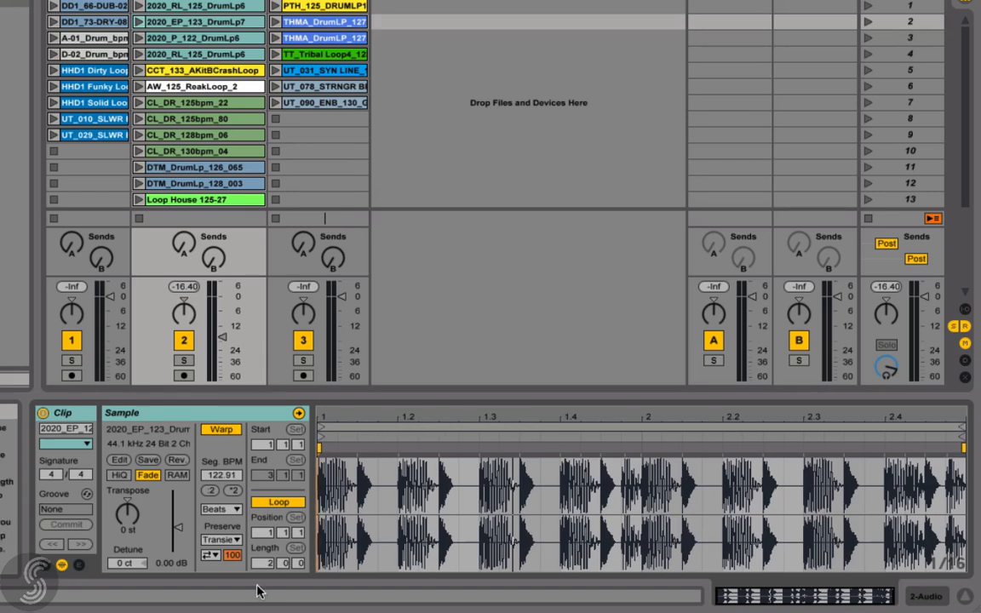
Change the drum loop's Preserve setting from Transients to 1/16 divisions.
left_click(220, 509)
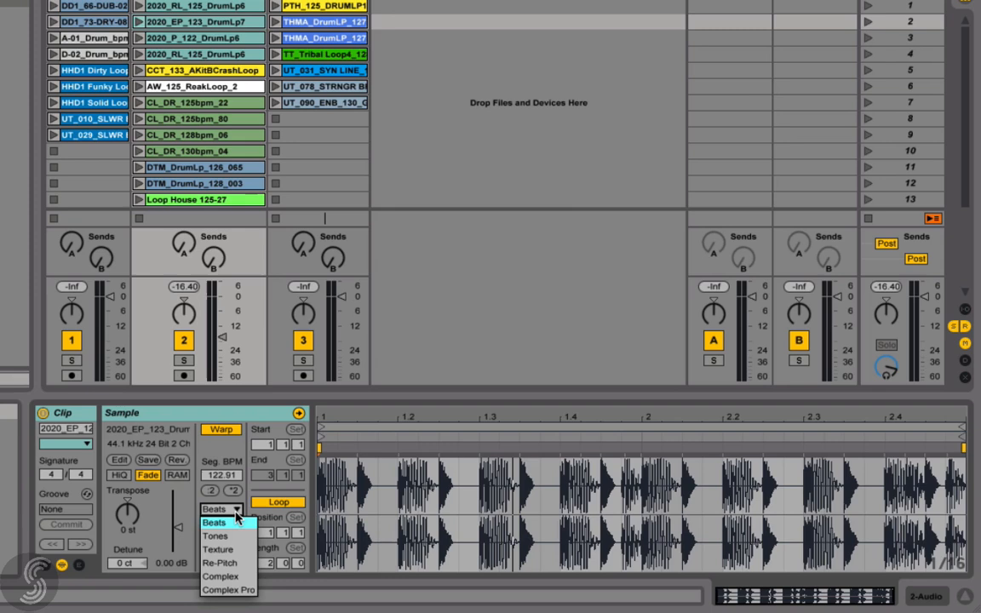
mouse_move(218, 549)
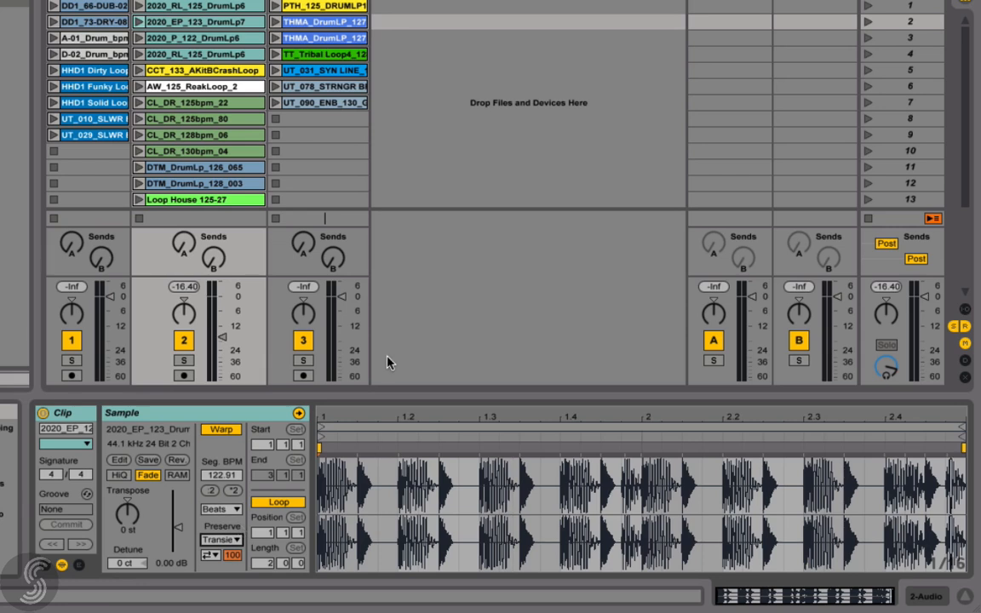
mouse_move(236, 509)
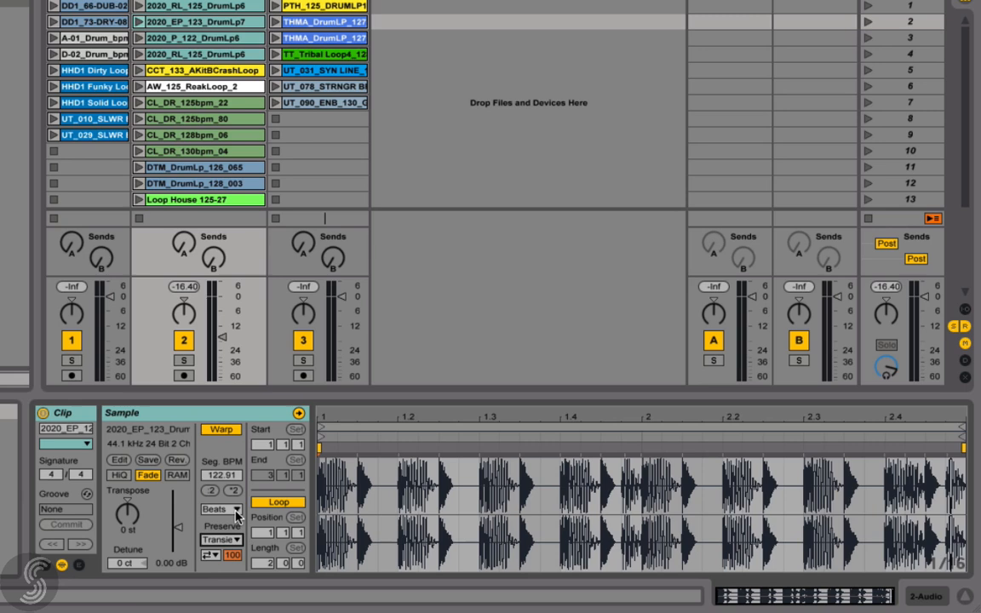
mouse_move(238, 517)
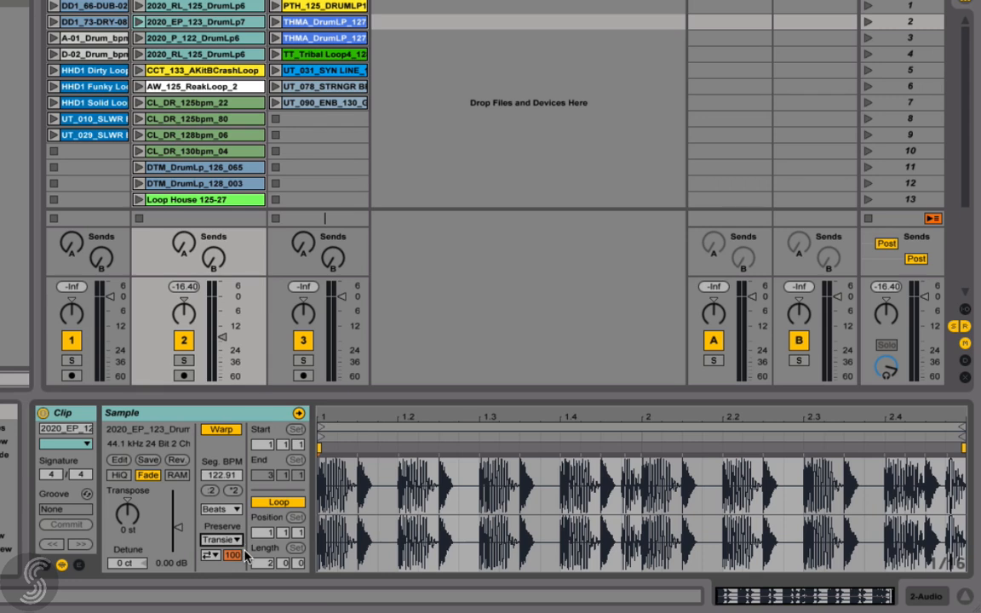
left_click(220, 508)
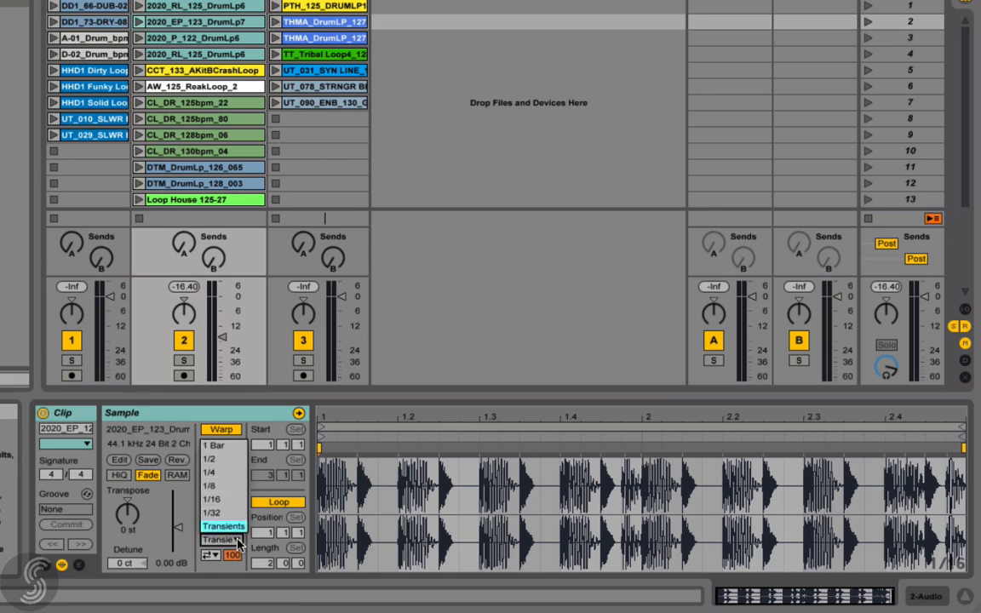
left_click(223, 445)
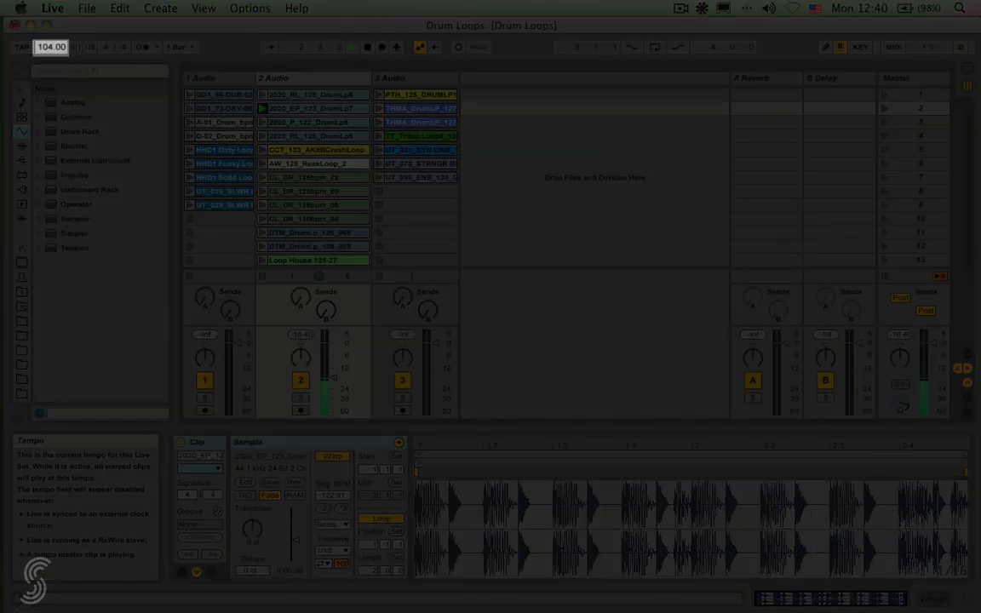
Enter 79.00 as the set tempo.
type("79.00")
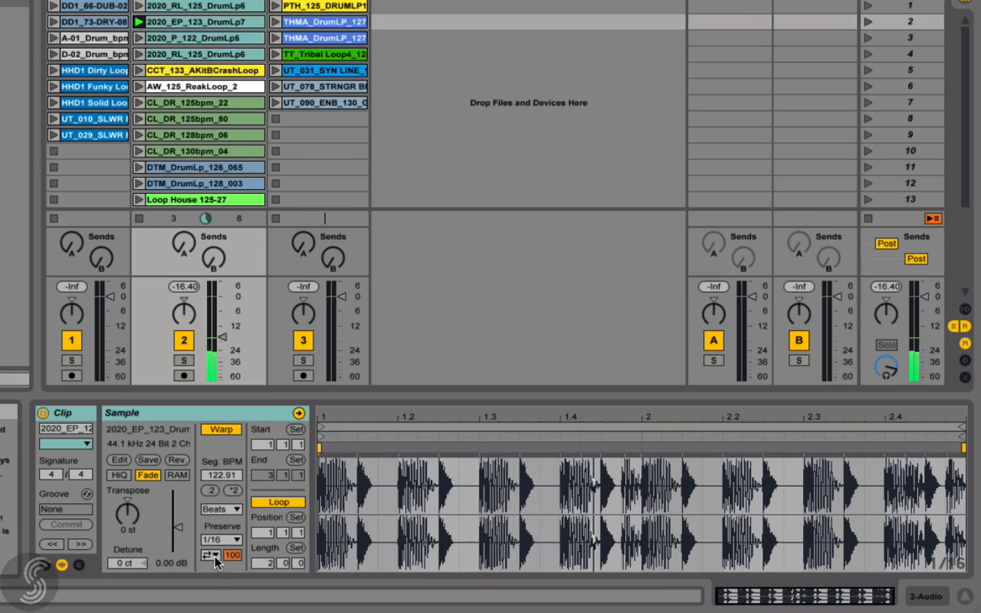
Set Transient Loop Mode to Loop Off, then try Preserve 1/4 and 1/2, returning to 1/16.
left_click(210, 555)
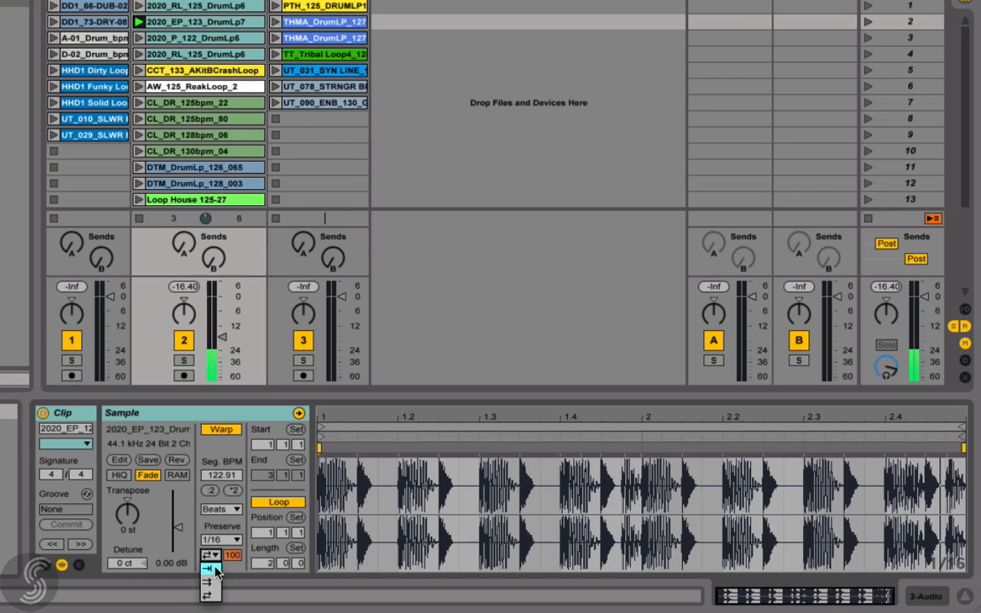
left_click(208, 568)
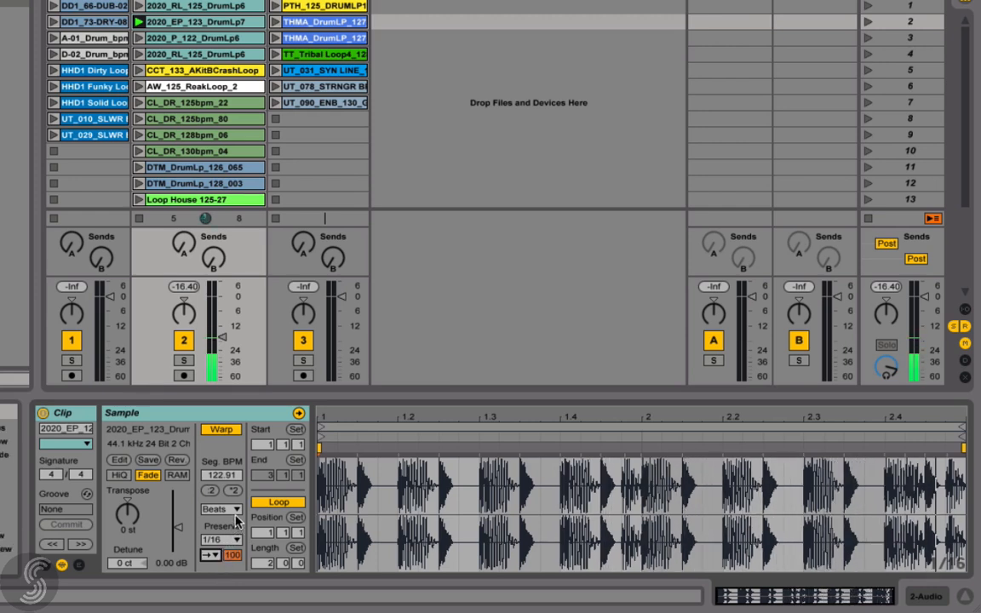
left_click(220, 508)
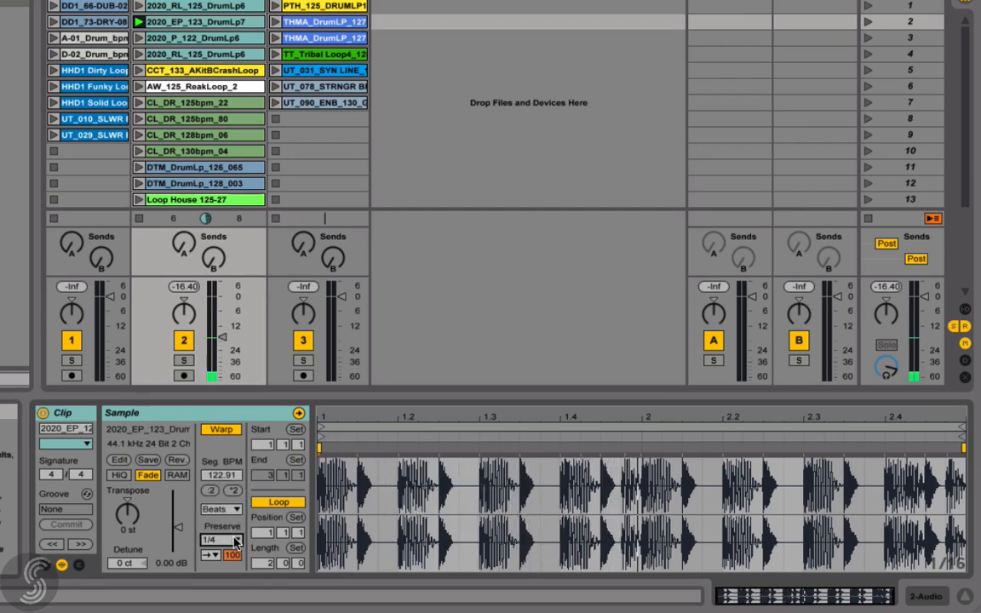
left_click(220, 539)
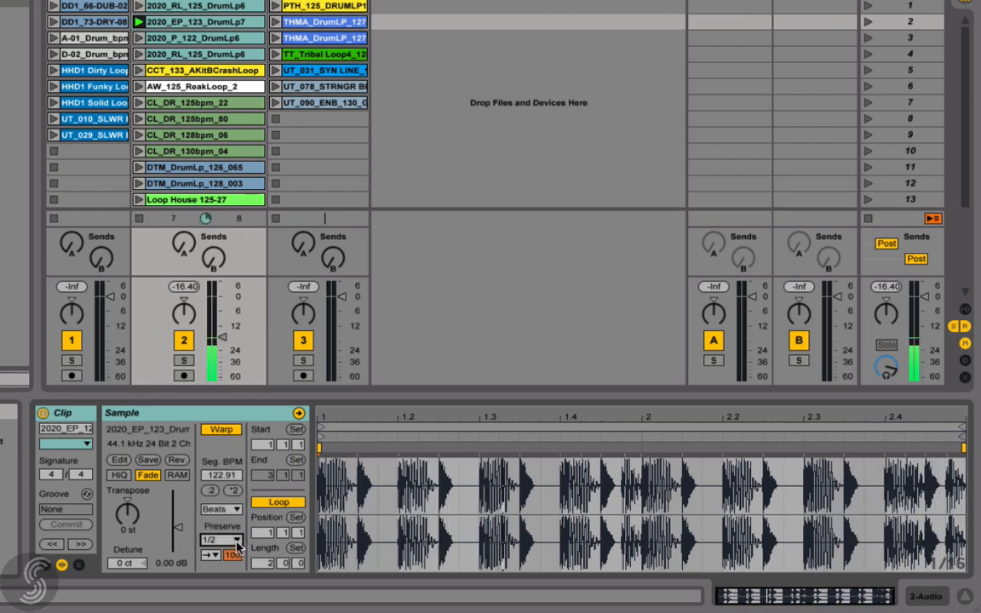
left_click(220, 540)
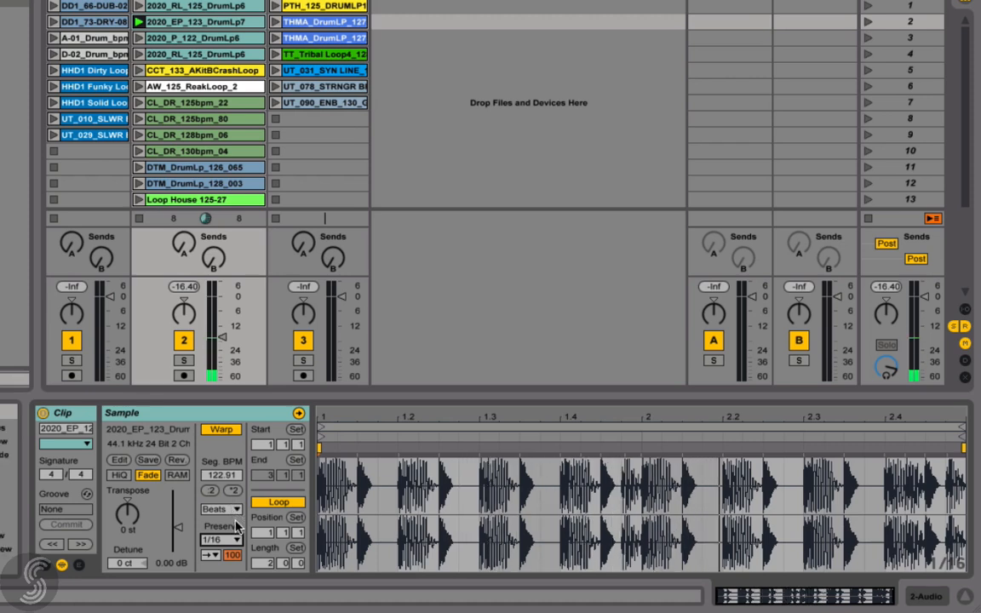
Switch transient looping to Loop Forward, then audition Preserve 1/32, 1/2 and 1/8.
left_click(220, 554)
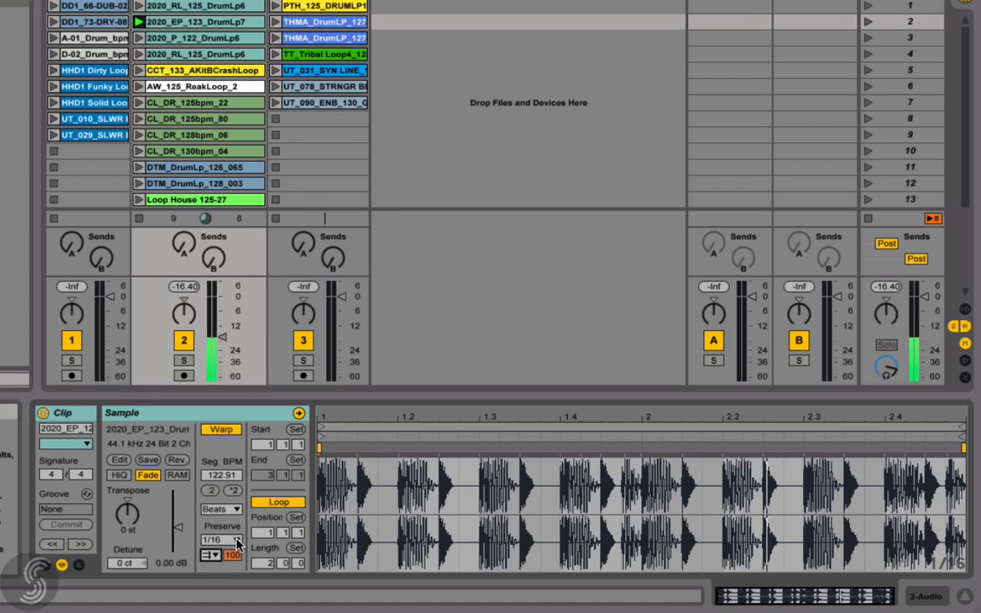
left_click(220, 539)
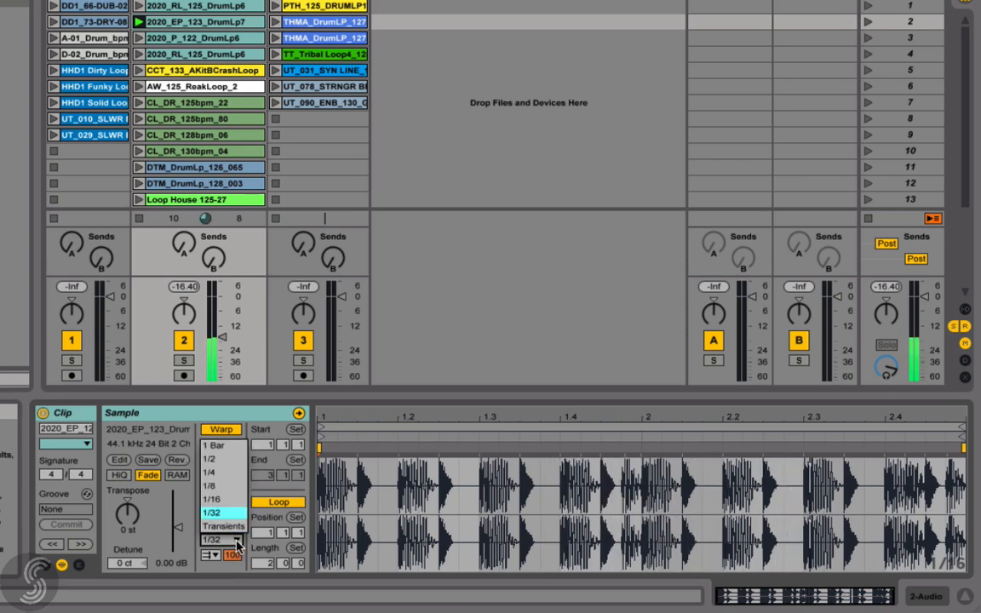
left_click(210, 460)
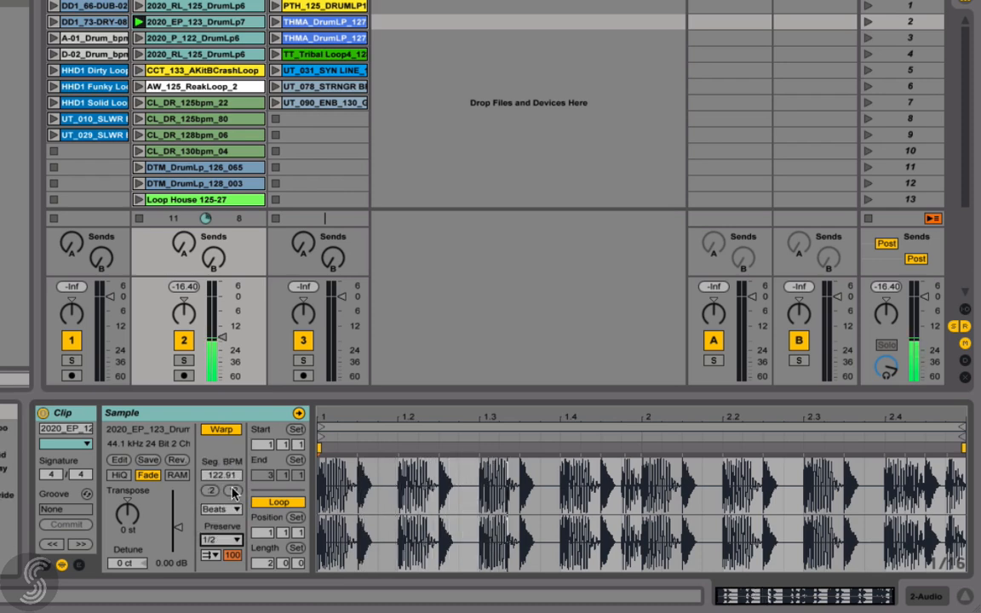
left_click(220, 486)
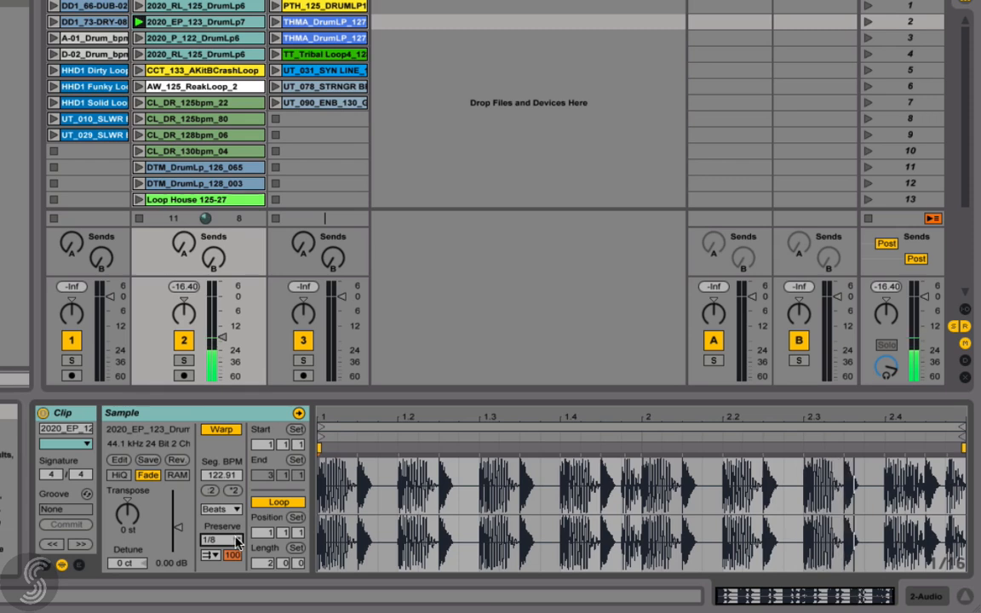
left_click(220, 539)
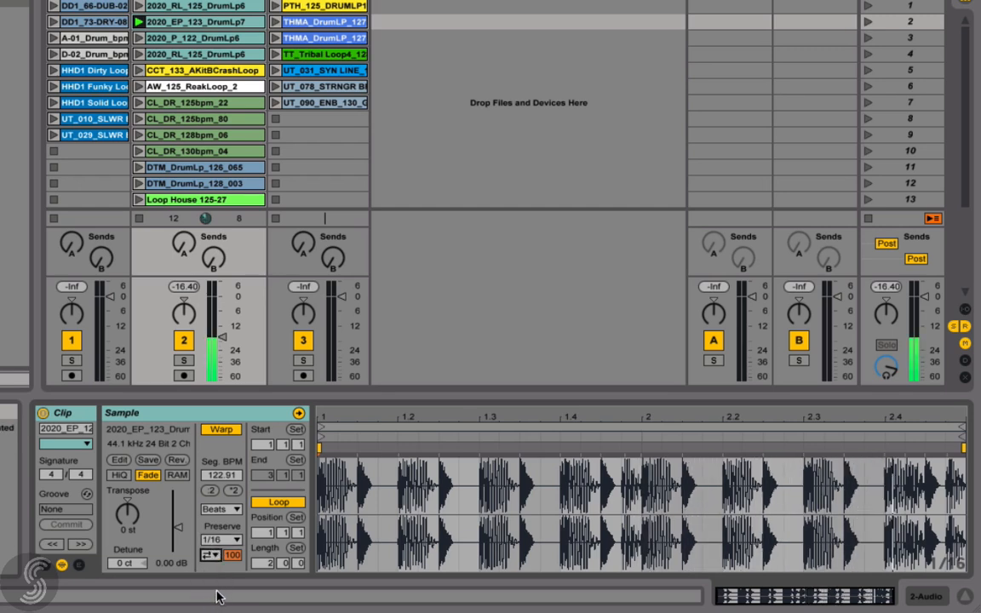
Pick 1/32 from the drum loop's Preserve dropdown.
left_click(220, 540)
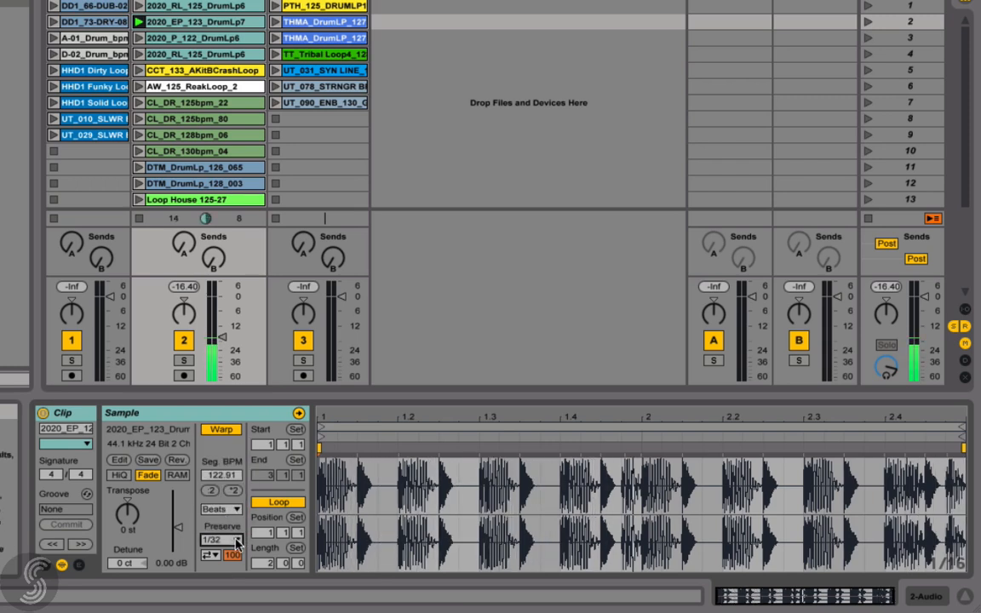
left_click(219, 540)
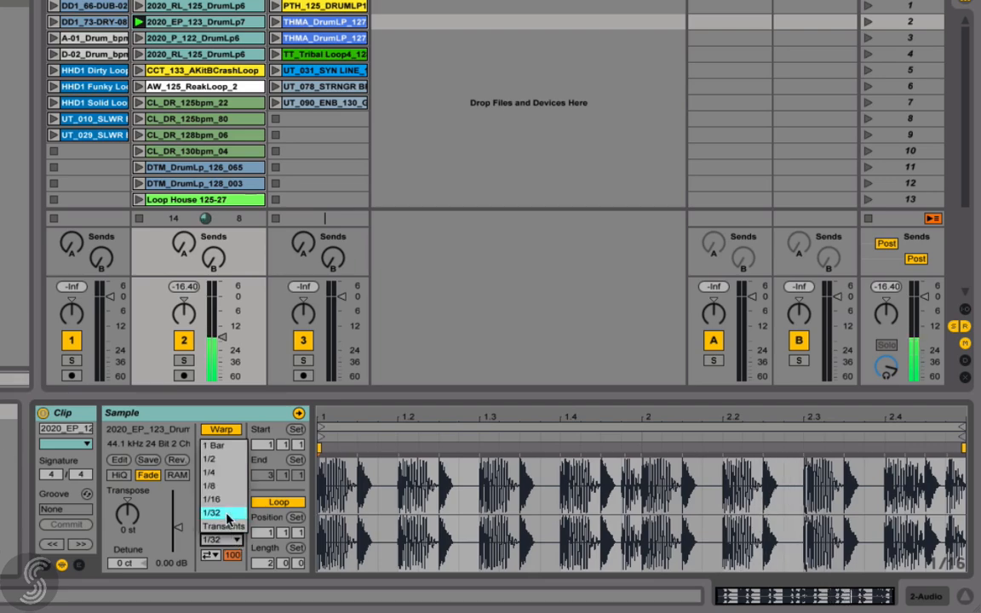